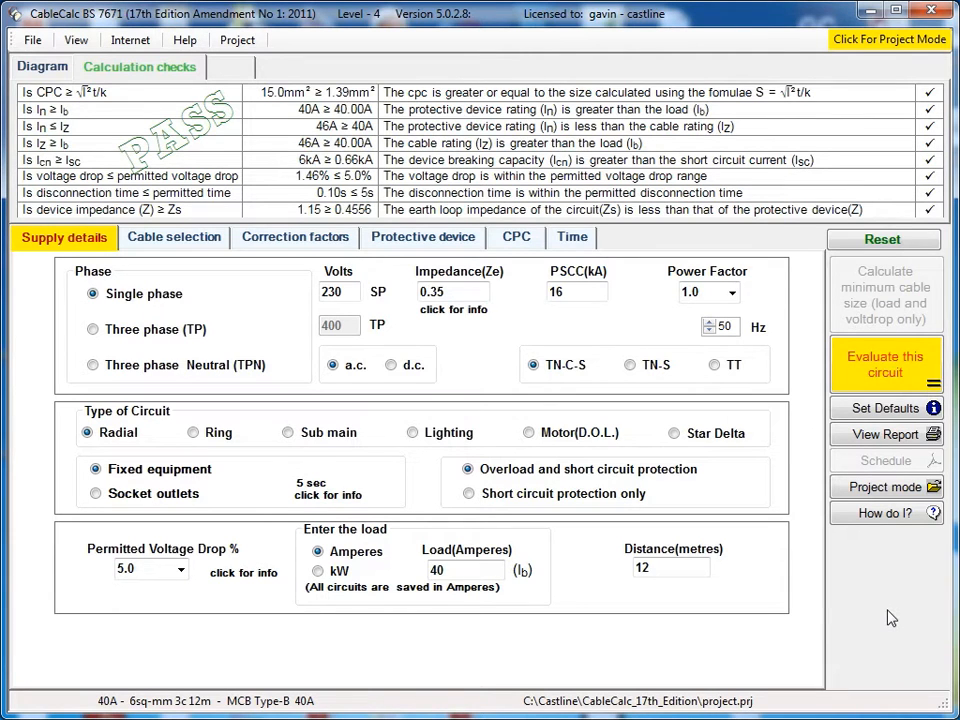
pyautogui.moveTo(644, 628)
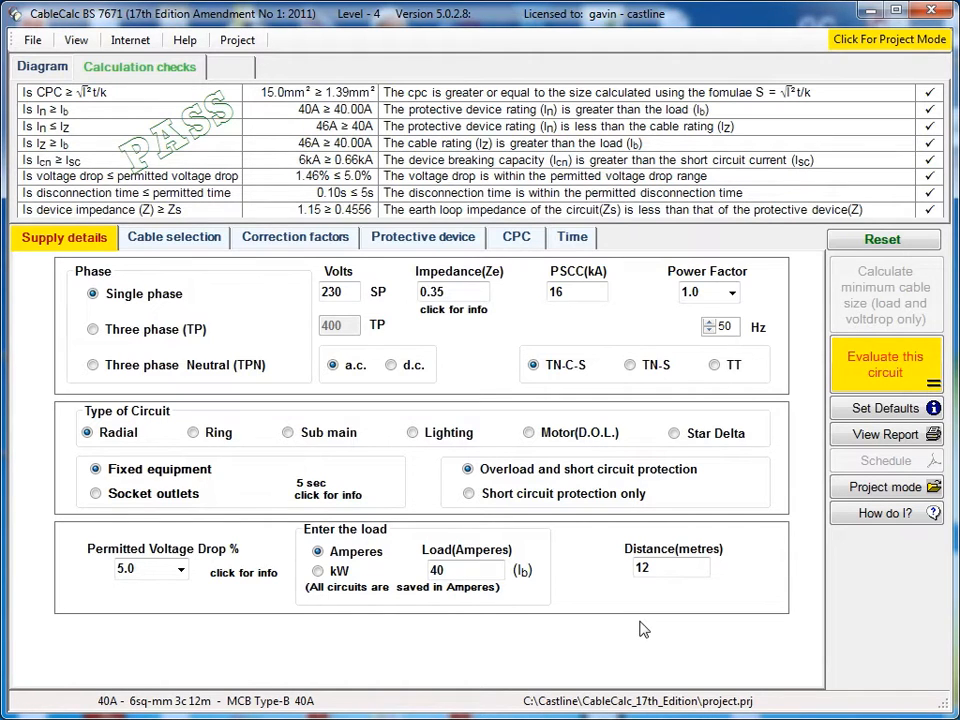
pyautogui.moveTo(544, 588)
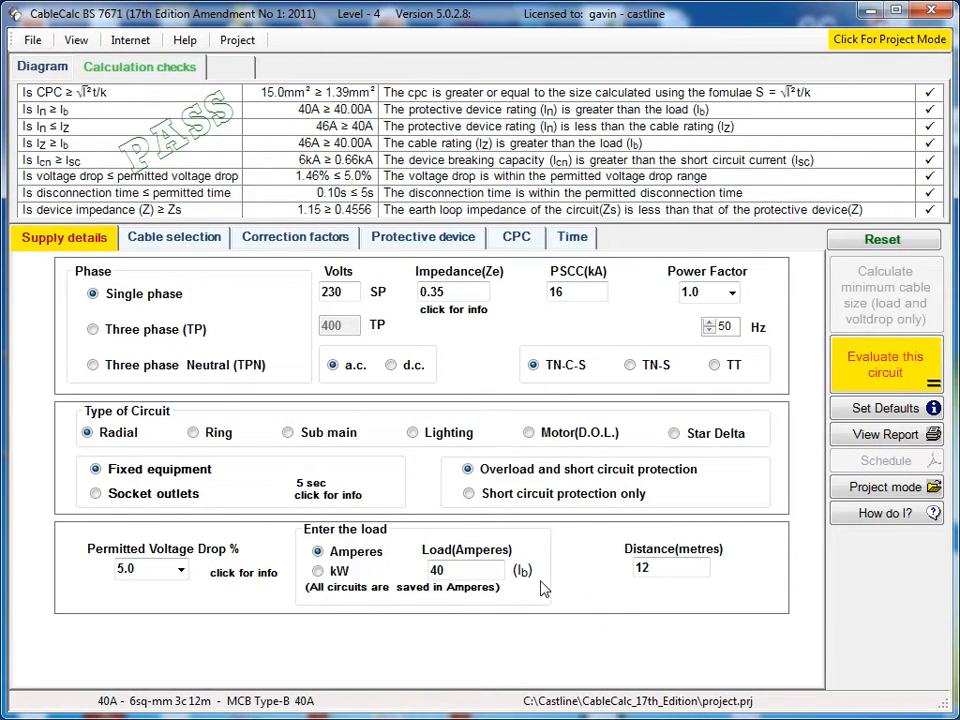
pyautogui.moveTo(174, 236)
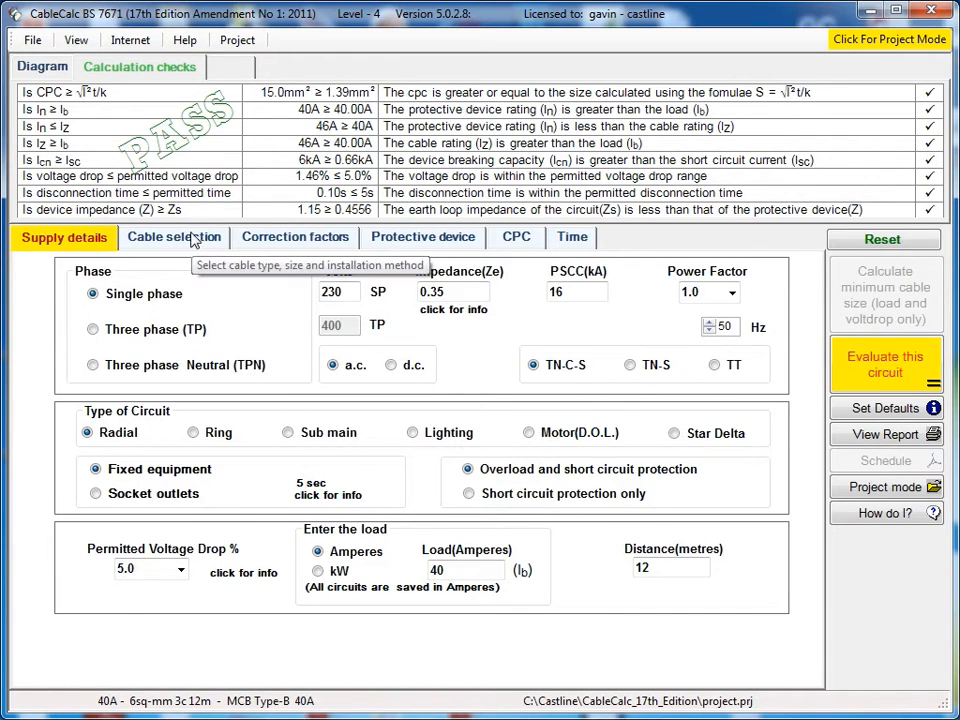
# Show the cable type tree, conductor size and installation method choices for the circuit
pyautogui.click(174, 236)
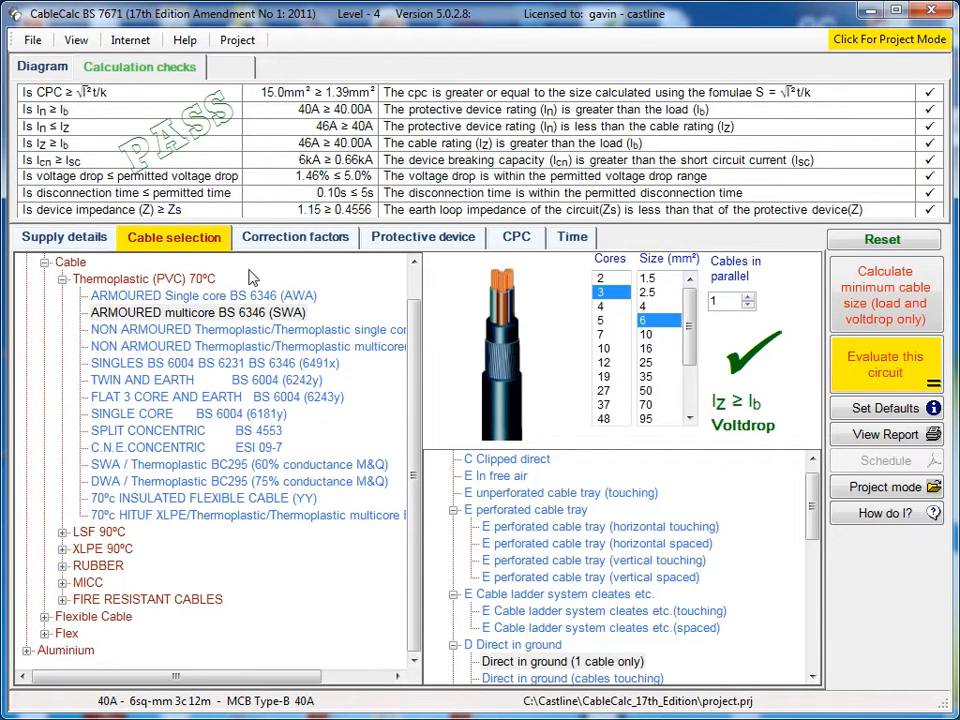
pyautogui.moveTo(184, 608)
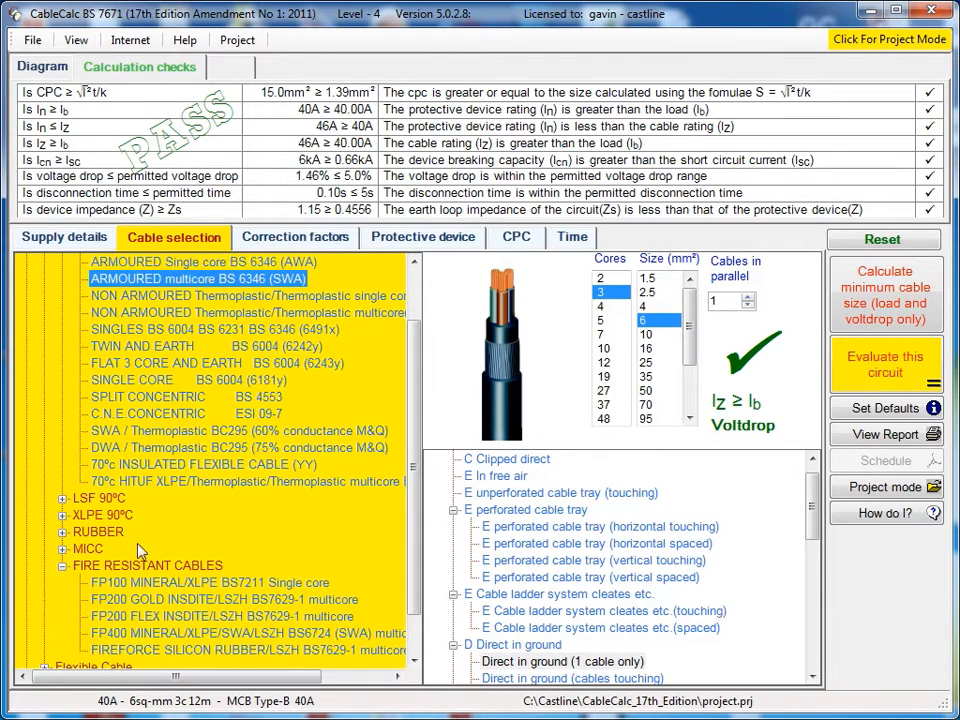
pyautogui.moveTo(190, 348)
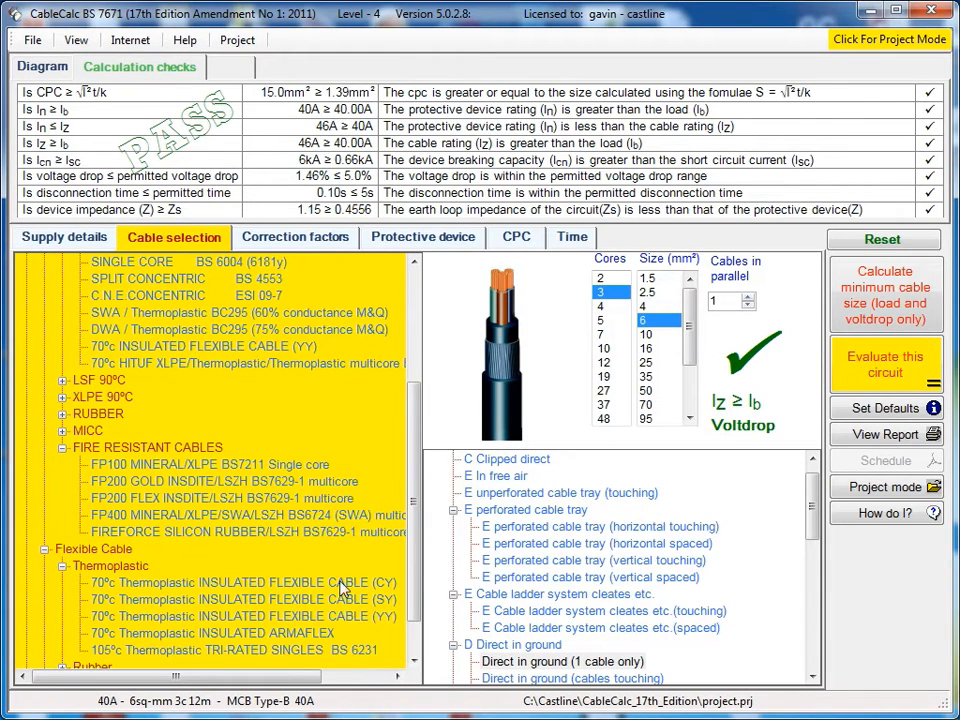
pyautogui.moveTo(316, 658)
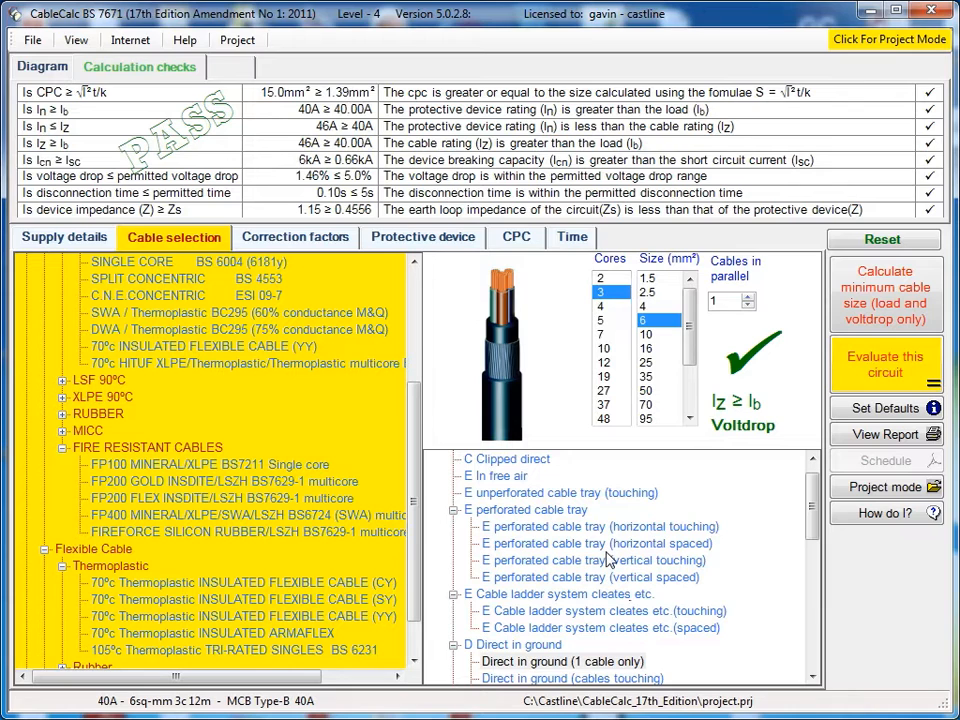
# Show the temperature, grouping, soil and depth correction factors, all at default giving 1.000 overall
pyautogui.click(296, 236)
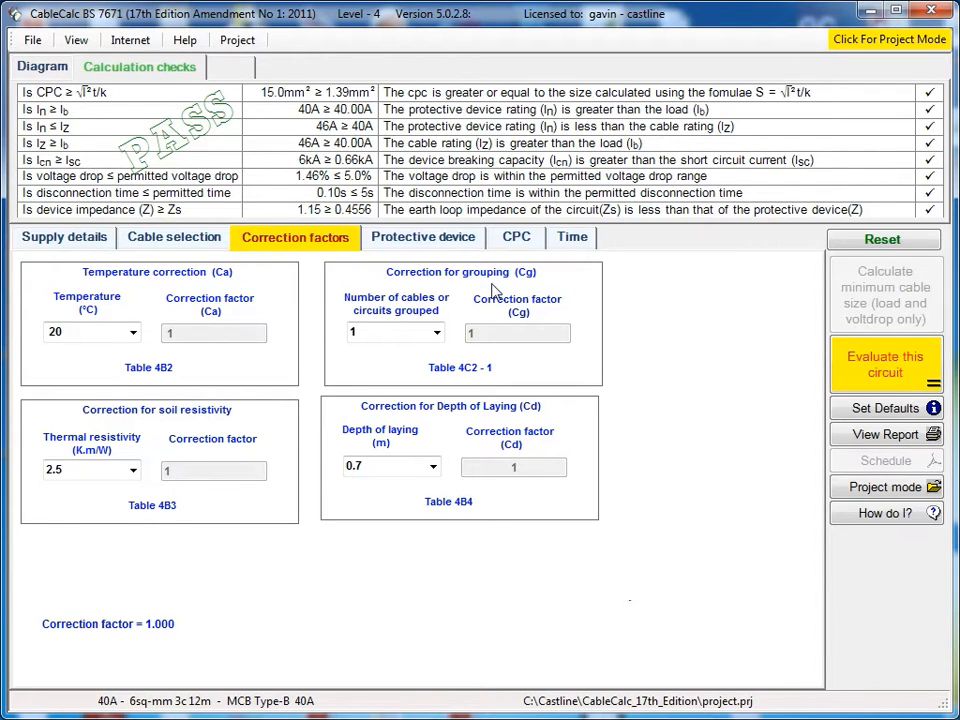
pyautogui.moveTo(218, 288)
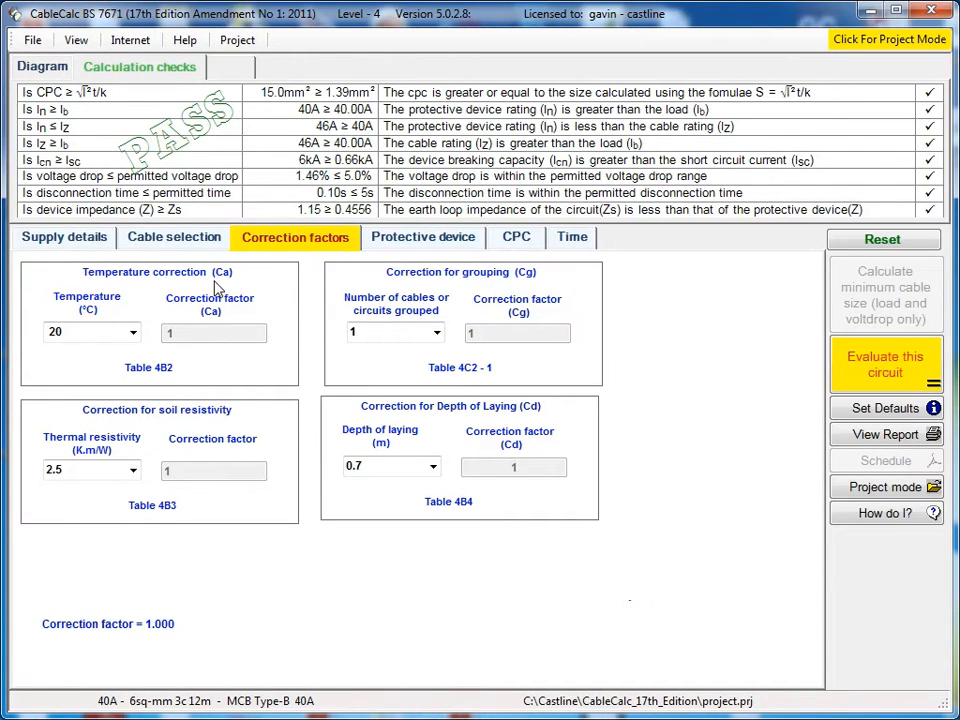
pyautogui.moveTo(256, 462)
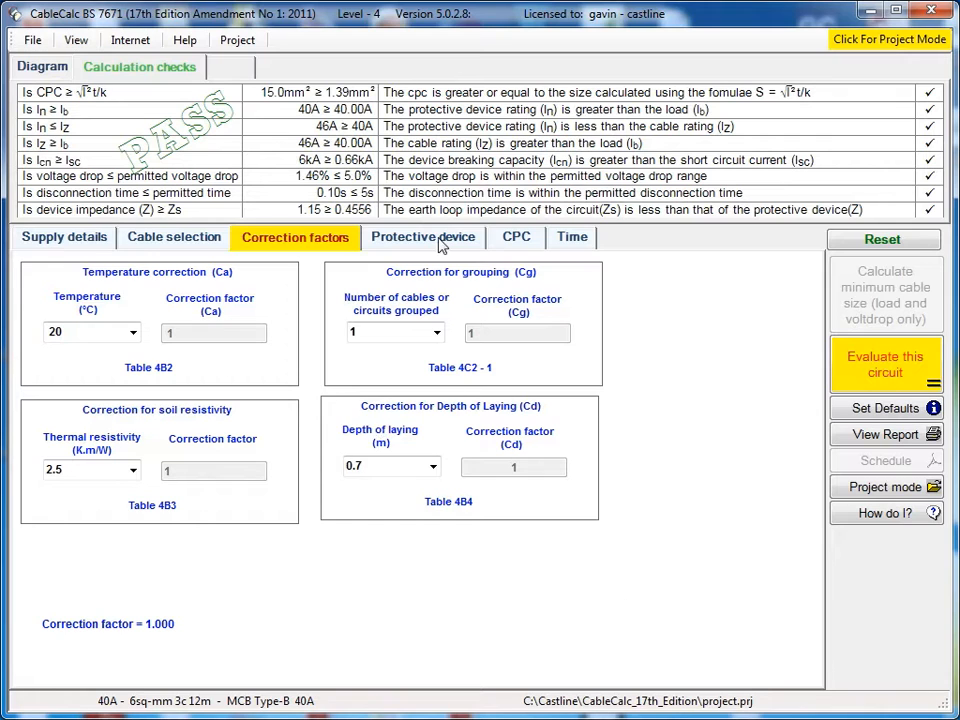
# Review the 40 A Type B MCB device choices, then the CPC options using cable sheath or armour
pyautogui.click(422, 236)
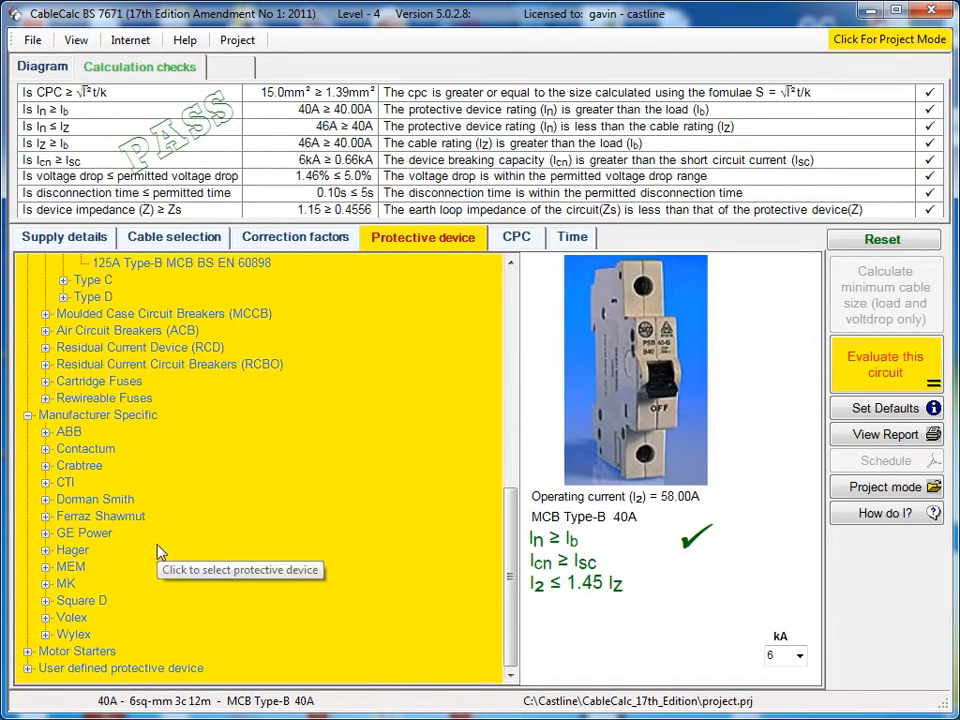
pyautogui.moveTo(166, 560)
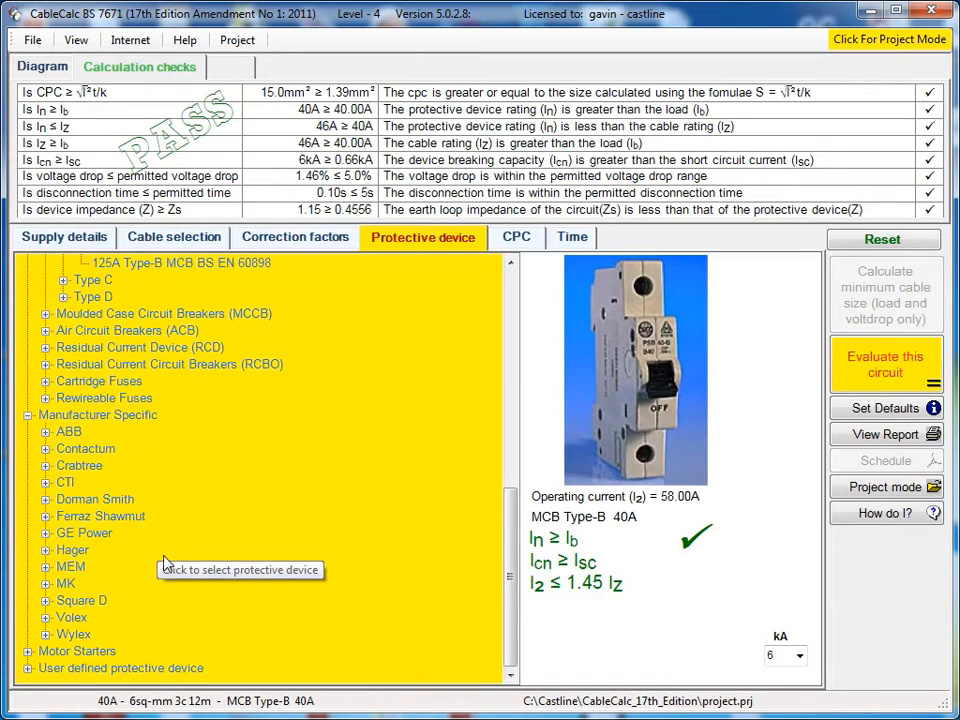
pyautogui.moveTo(80, 676)
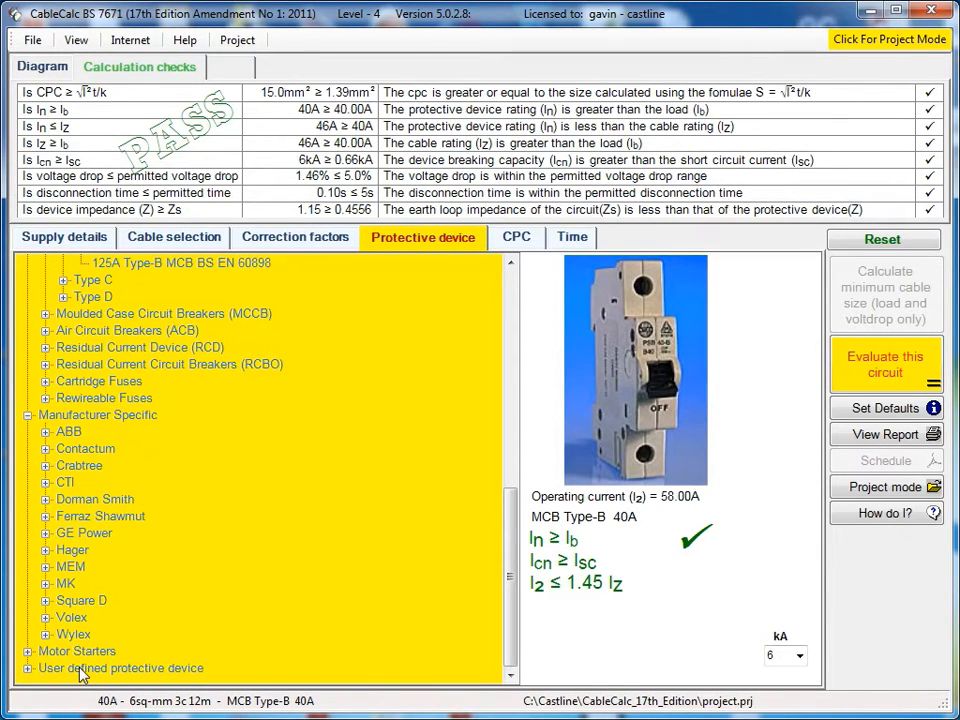
pyautogui.moveTo(336, 524)
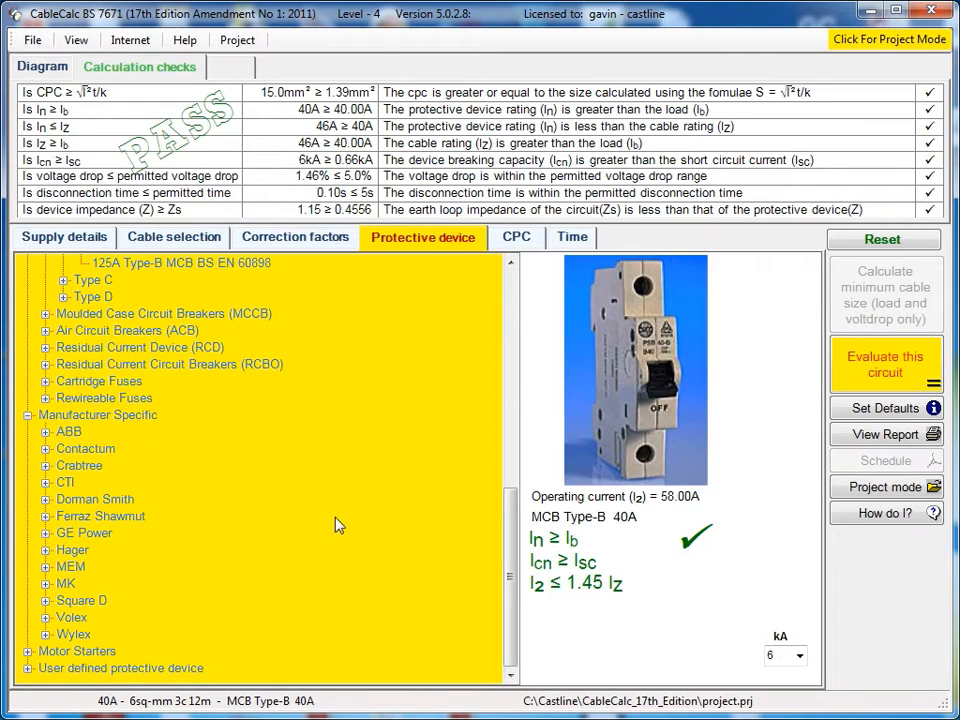
pyautogui.click(516, 236)
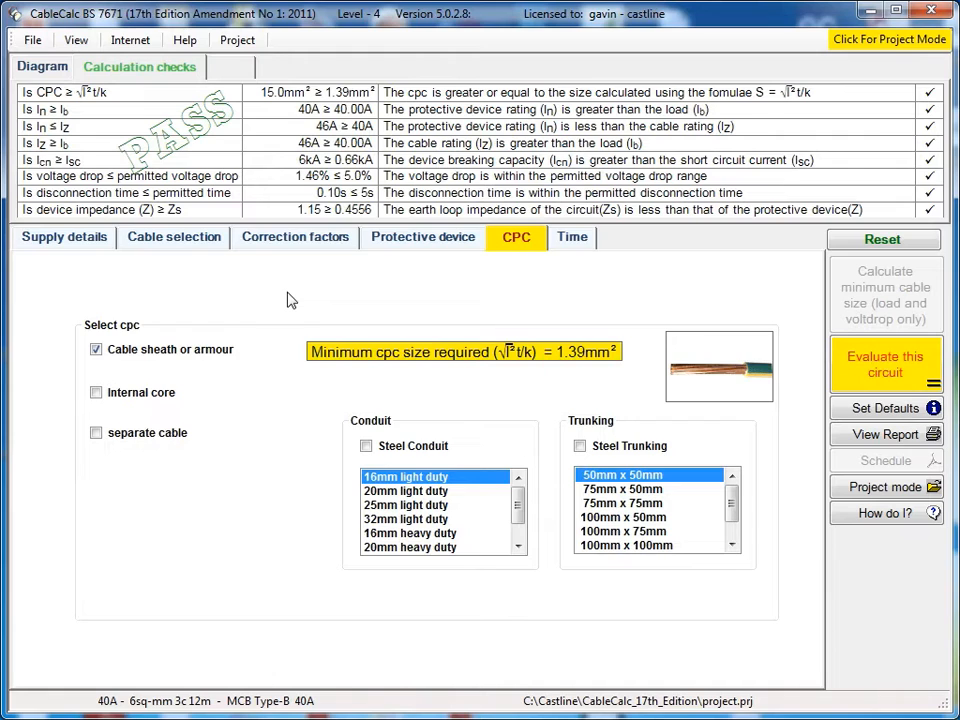
pyautogui.moveTo(580, 376)
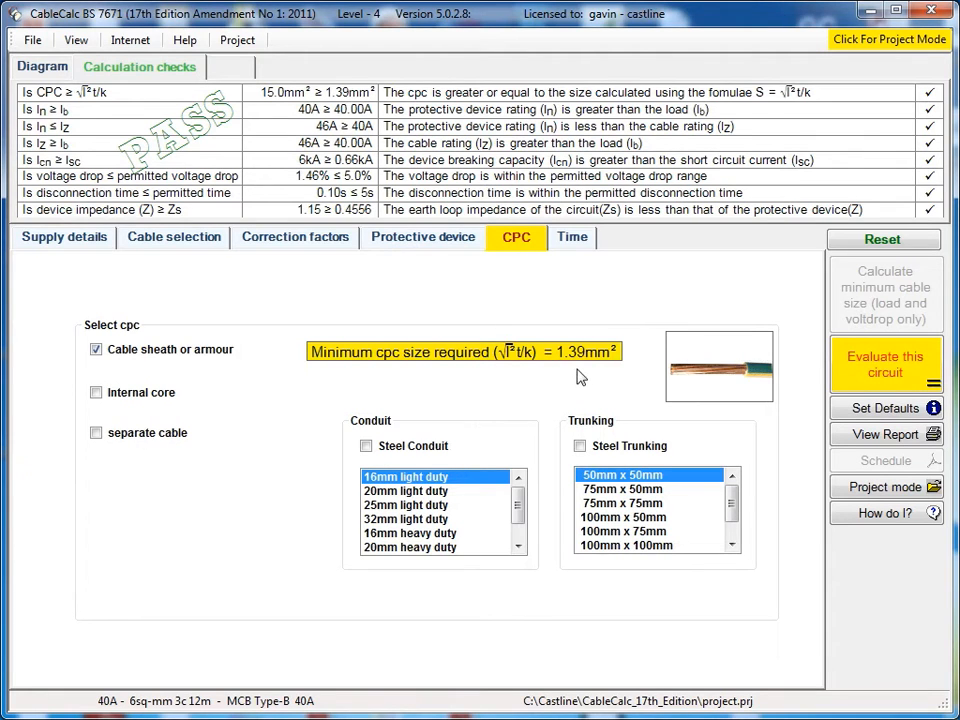
pyautogui.moveTo(176, 348)
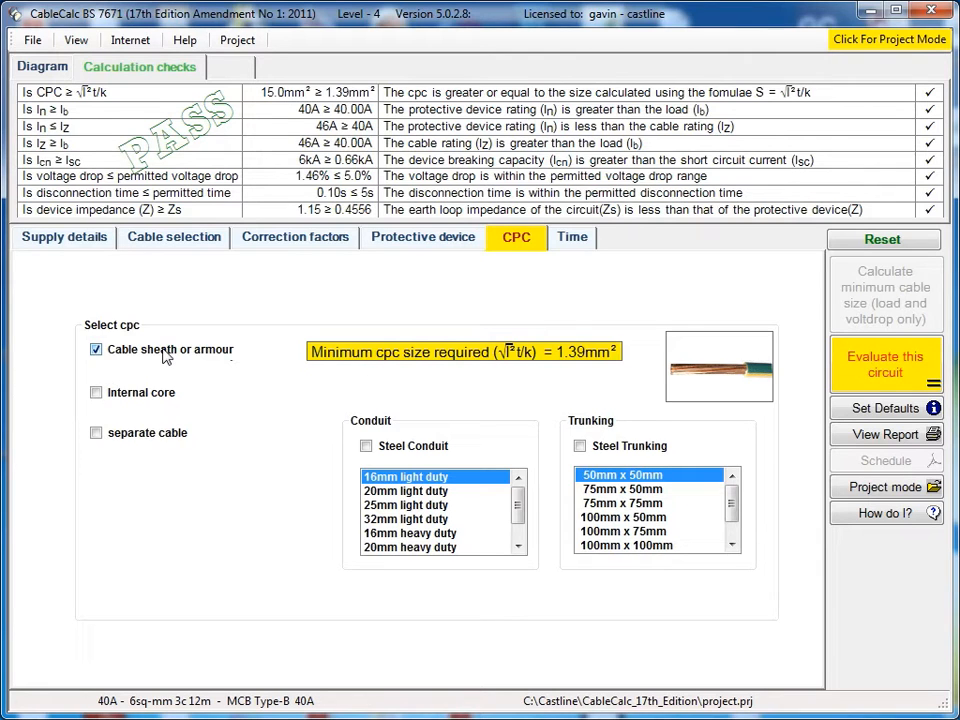
# Add a separate cable as the CPC and plot the 40 A Type B MCB time–current curve
pyautogui.click(96, 432)
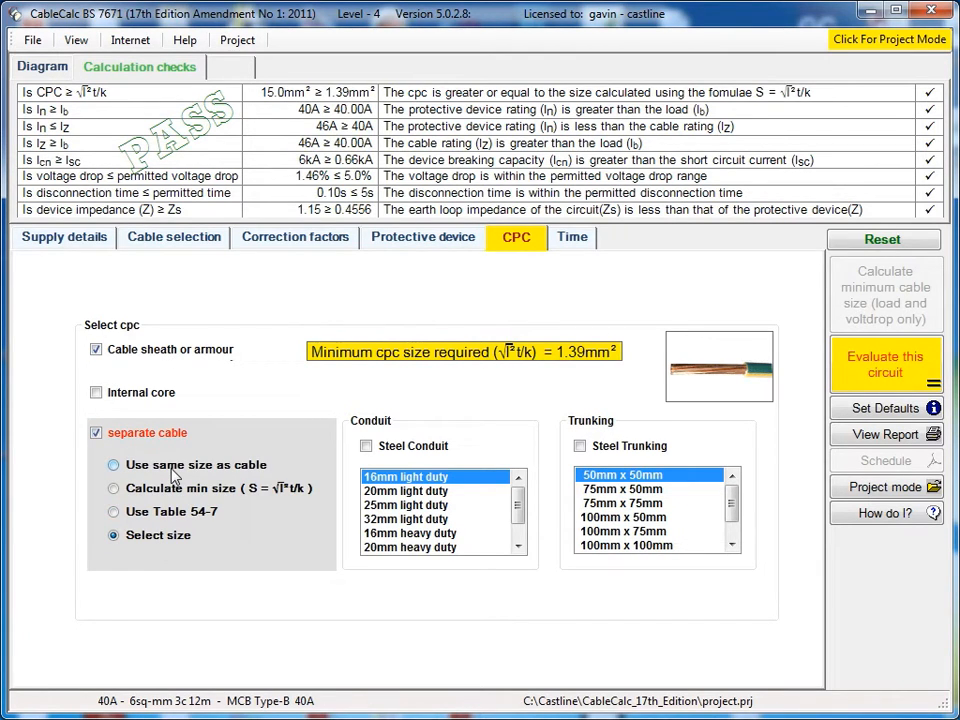
pyautogui.moveTo(176, 464)
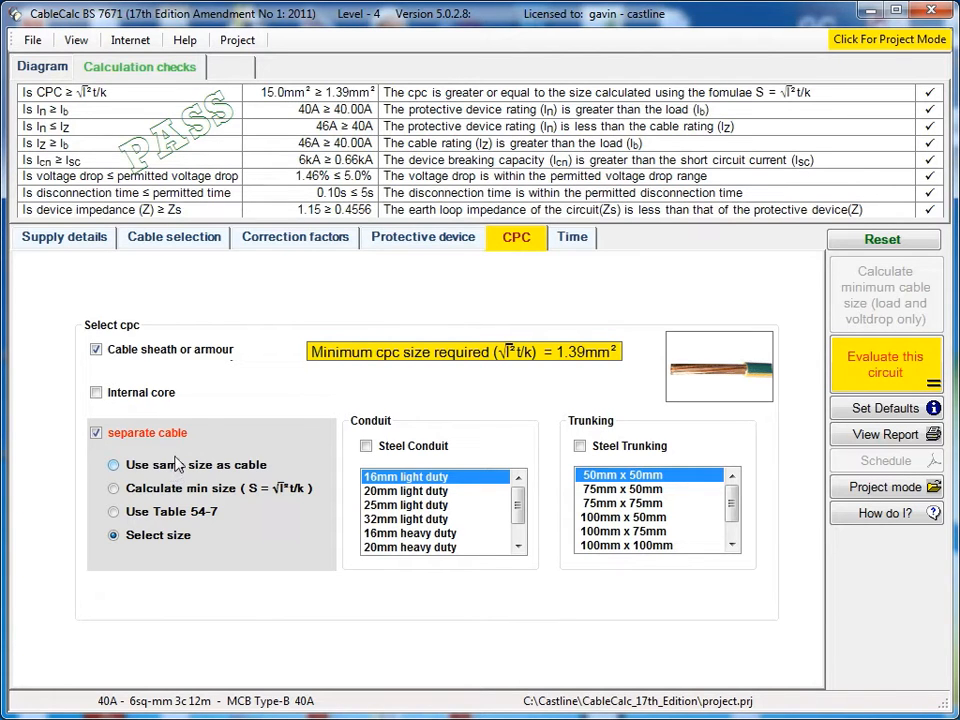
pyautogui.click(572, 236)
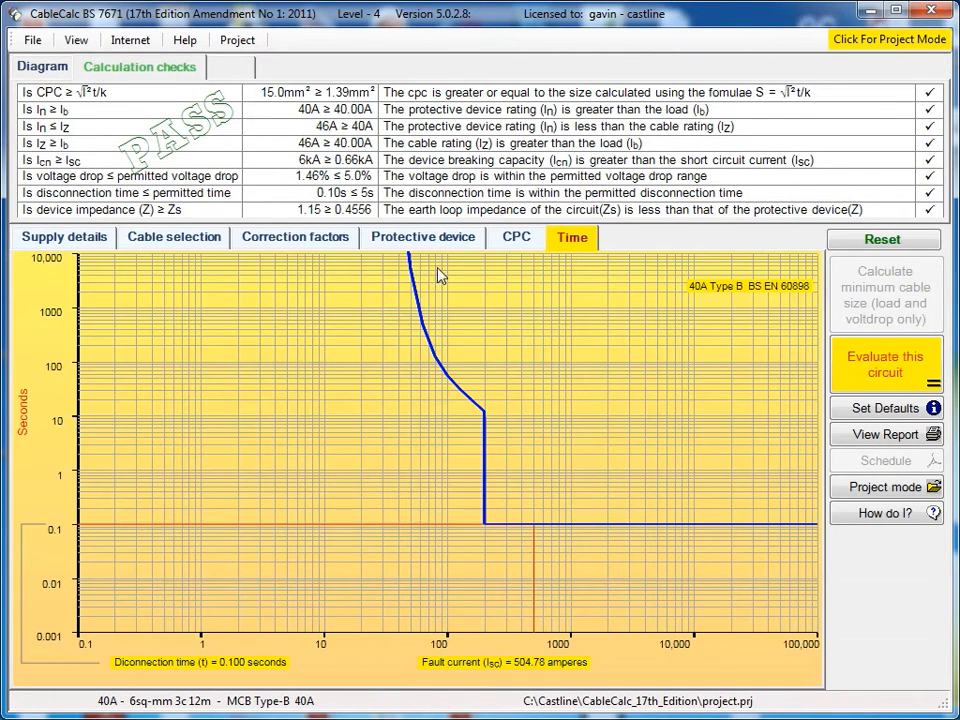
pyautogui.moveTo(504, 512)
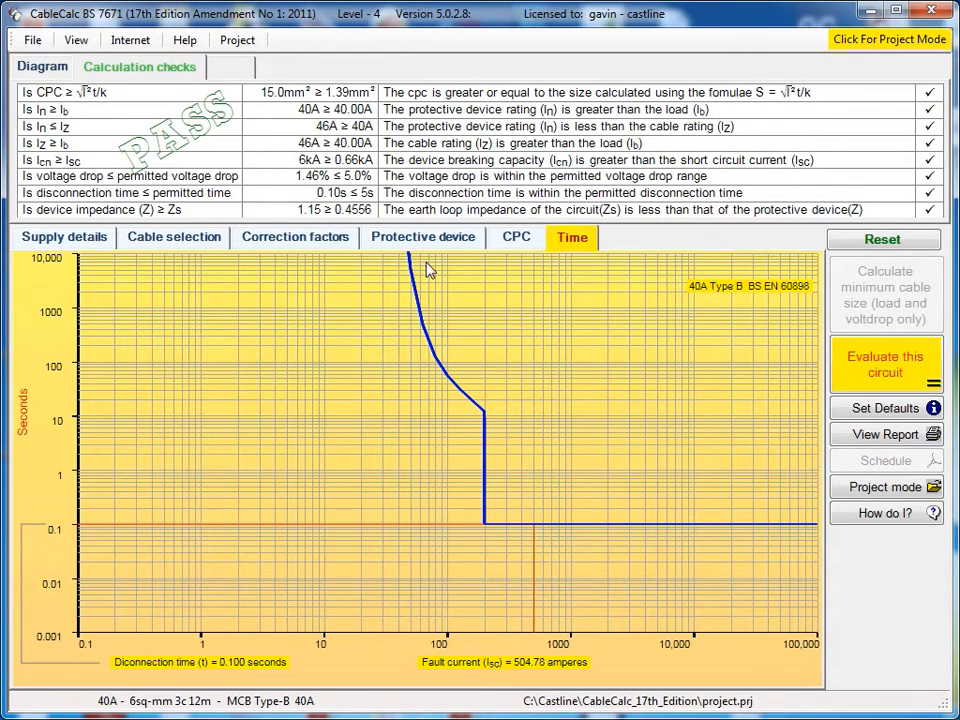
pyautogui.moveTo(540, 490)
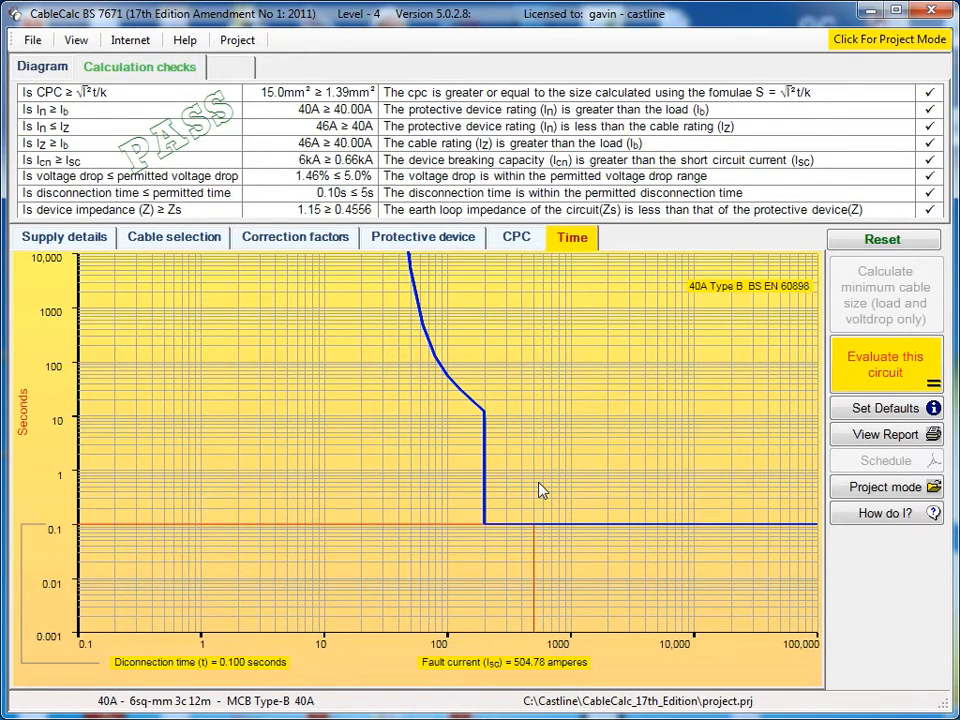
pyautogui.moveTo(548, 492)
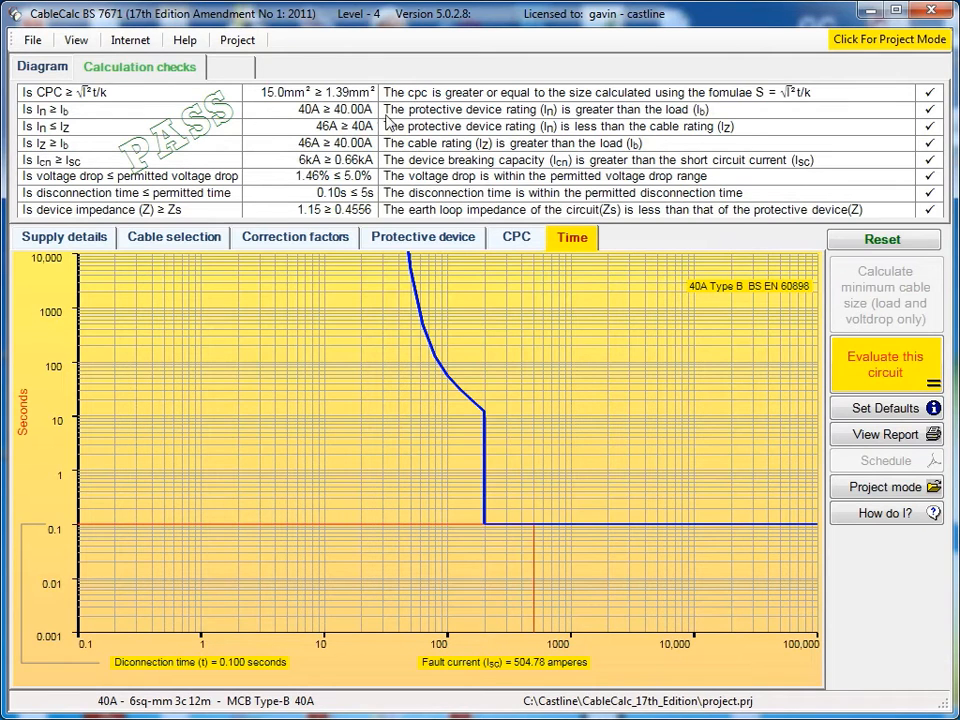
pyautogui.moveTo(148, 118)
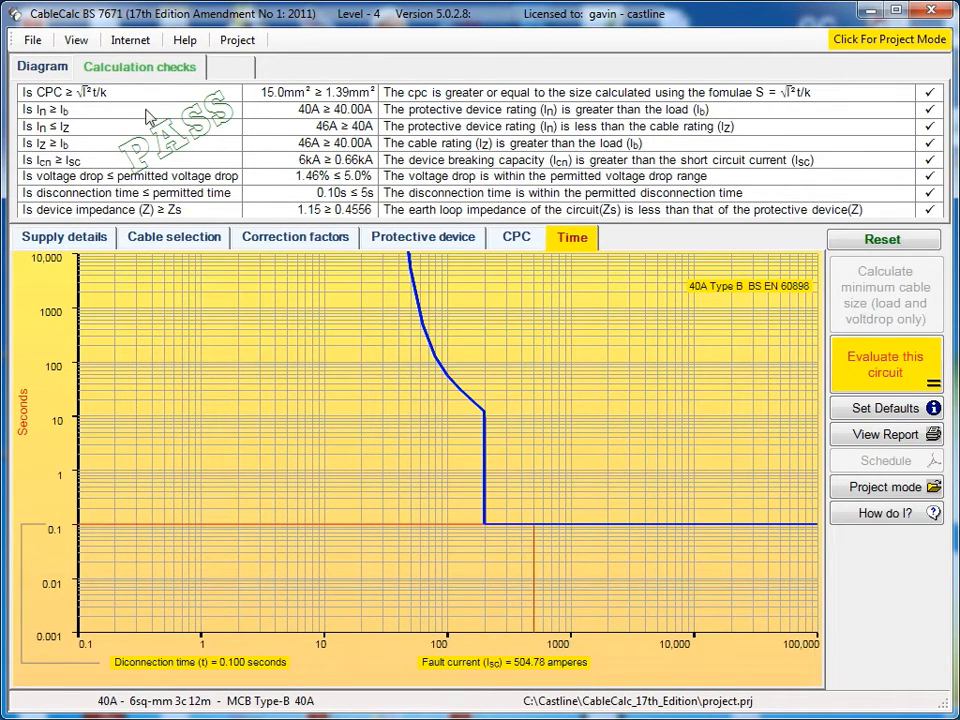
pyautogui.click(42, 66)
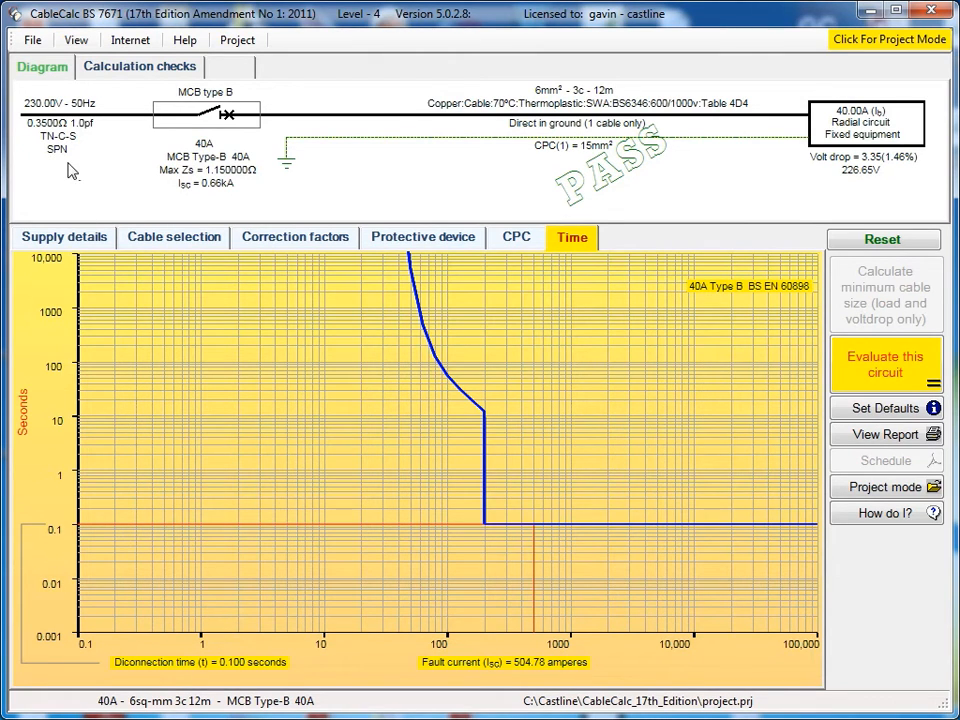
pyautogui.moveTo(596, 168)
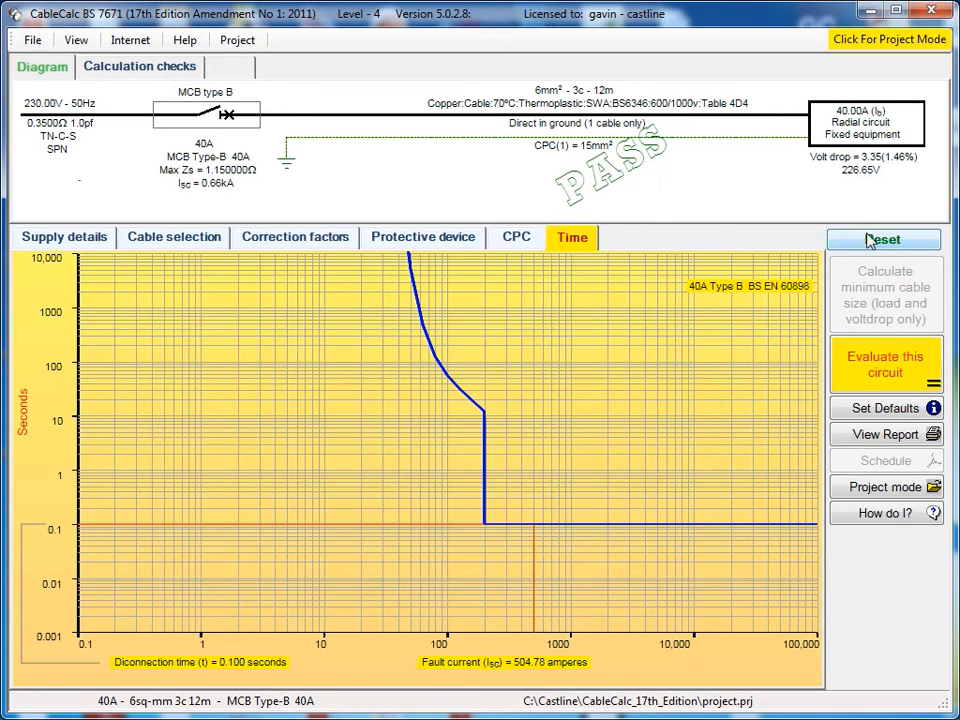
# Re-evaluate the circuit with the separate CPC and view its detailed PDF report in Adobe Reader
pyautogui.click(884, 364)
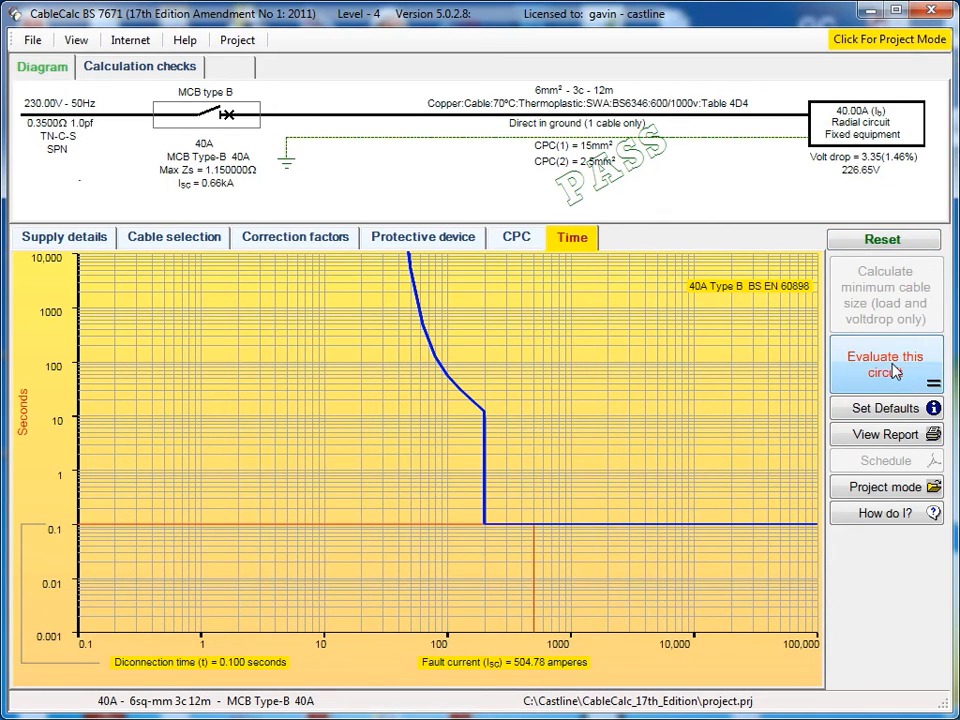
pyautogui.moveTo(720, 240)
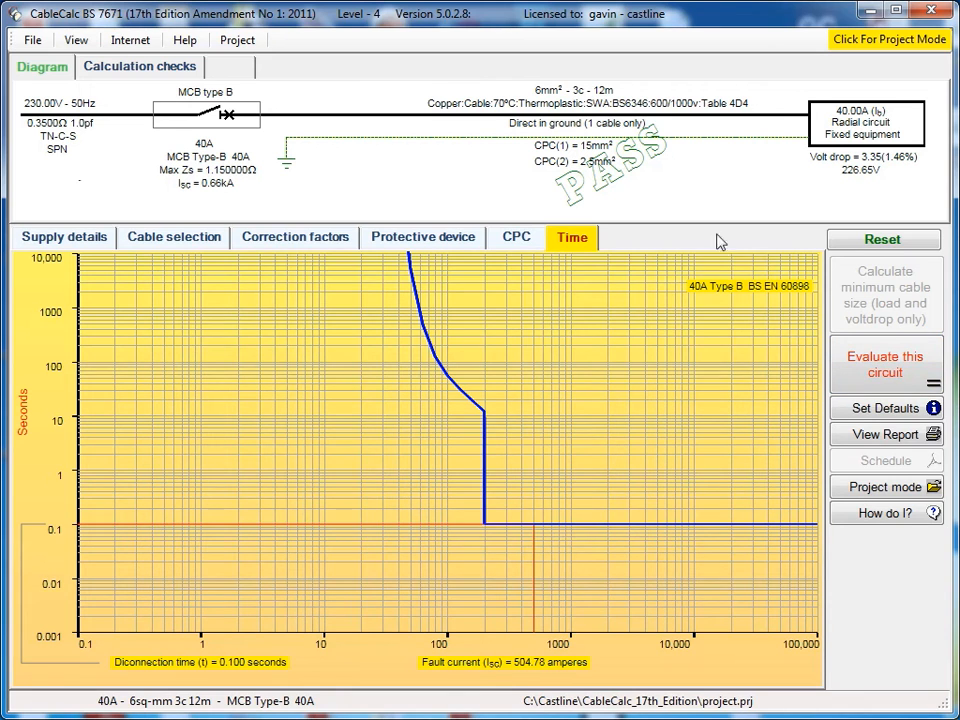
pyautogui.click(884, 434)
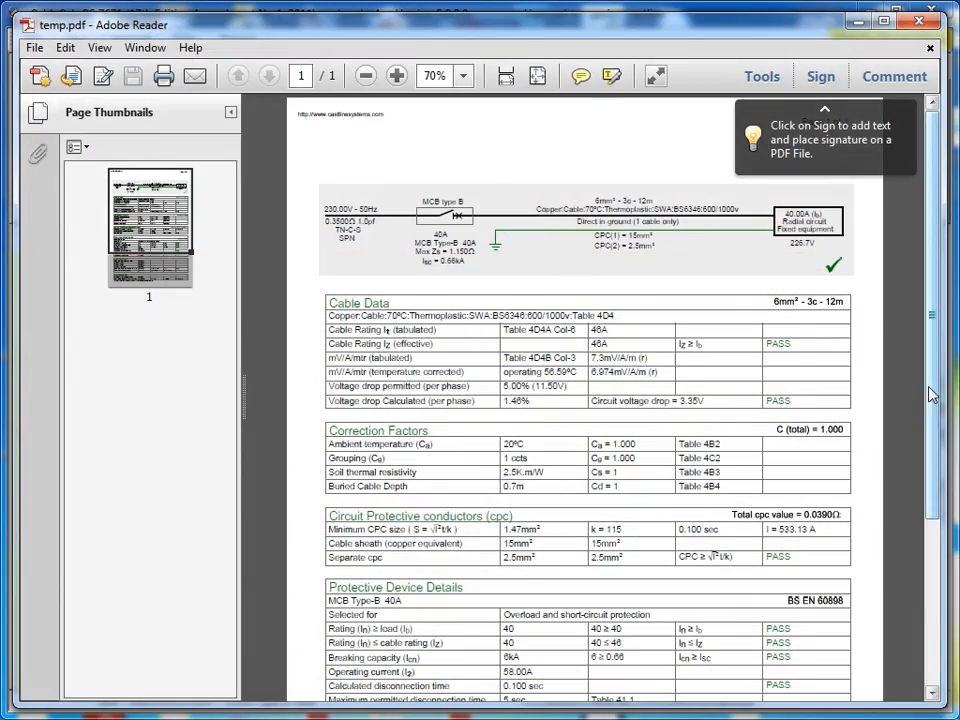
pyautogui.scroll(-3)
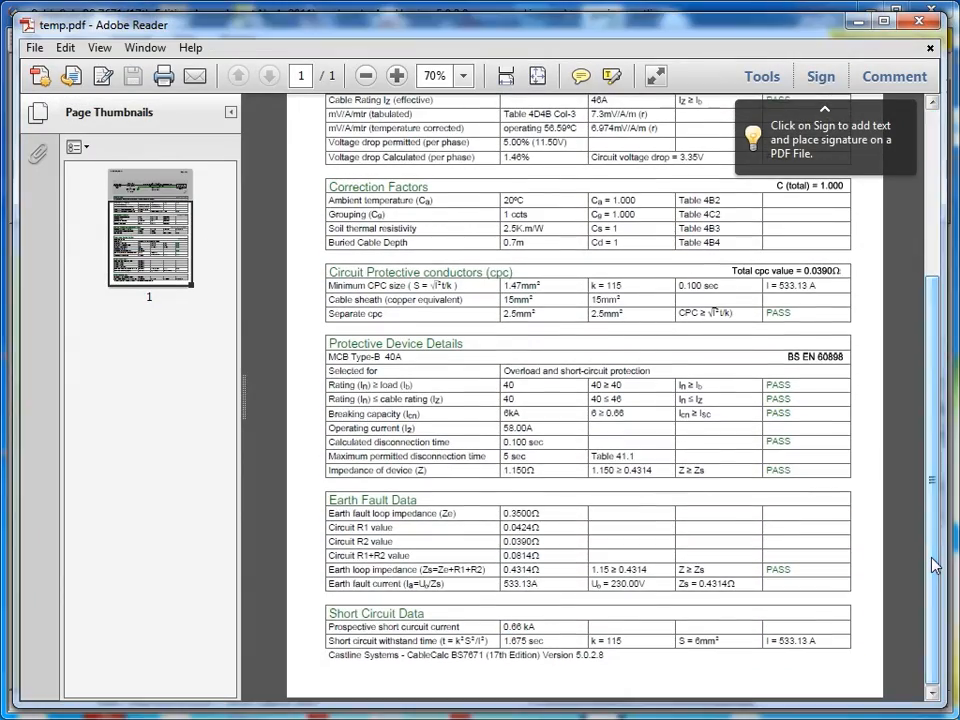